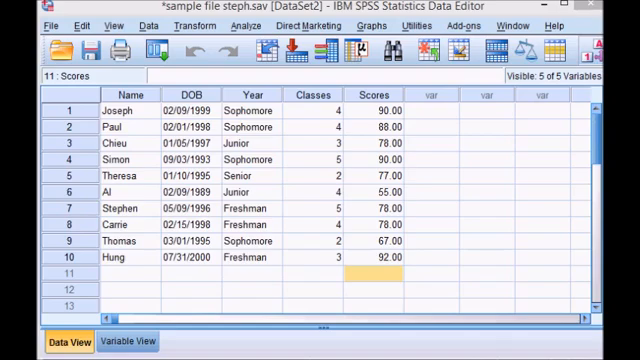
mouse_move(393, 308)
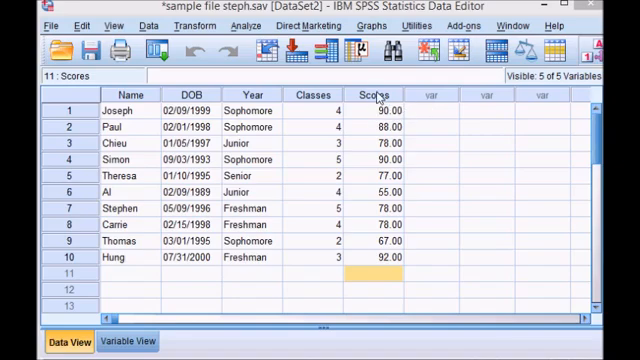
mouse_move(394, 219)
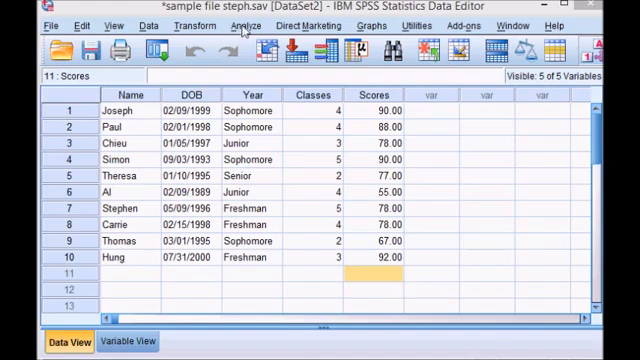
- Open the Analyze menu to reach the Descriptive Statistics analyses
click(237, 25)
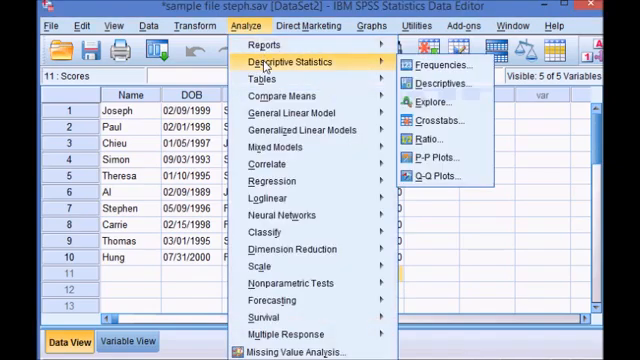
mouse_move(385, 67)
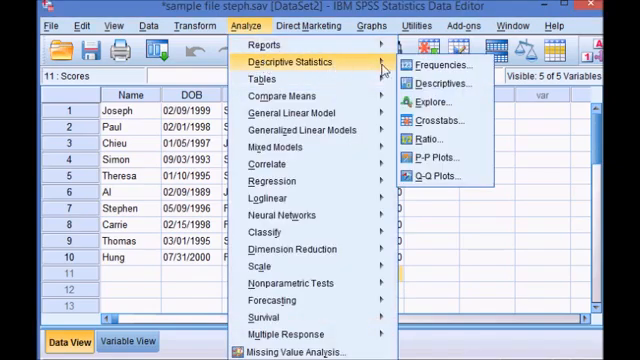
- Start a Frequencies analysis and add the Scores variable to the analysis list
click(422, 63)
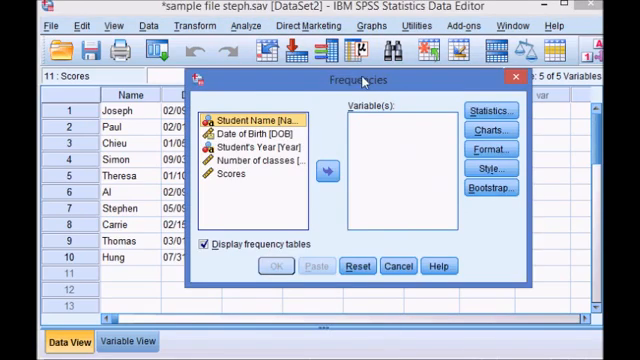
mouse_move(262, 185)
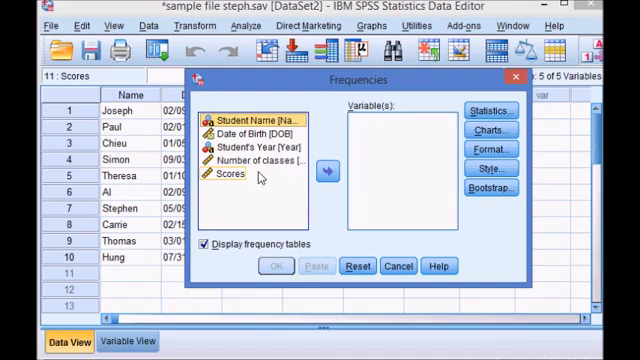
click(222, 177)
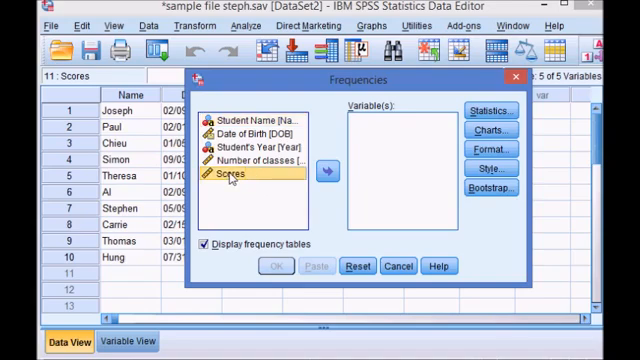
click(313, 167)
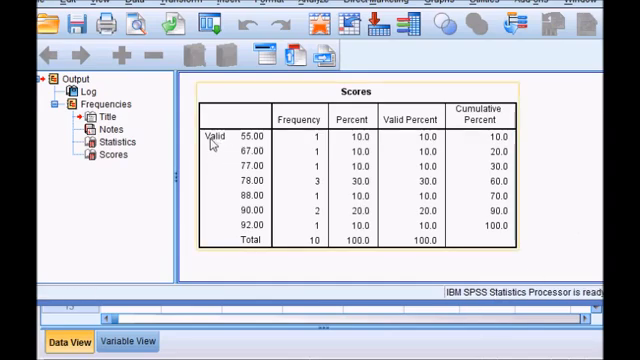
mouse_move(255, 143)
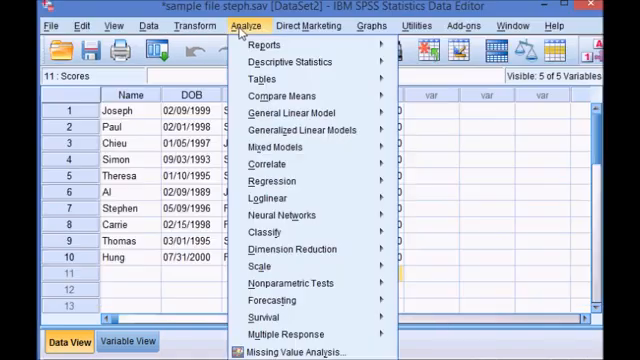
mouse_move(301, 62)
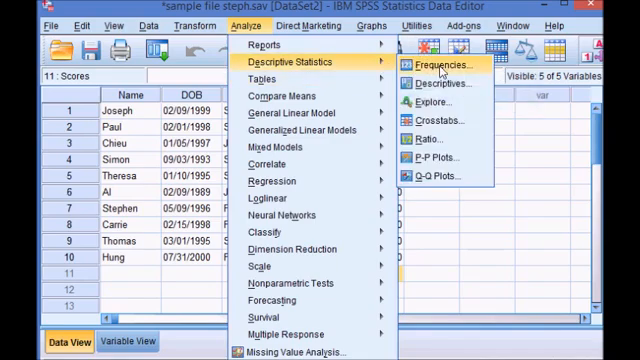
- Reopen the Frequencies dialog, with Scores still selected for analysis
click(430, 66)
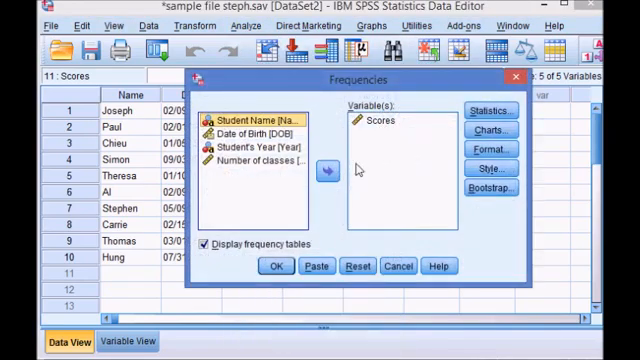